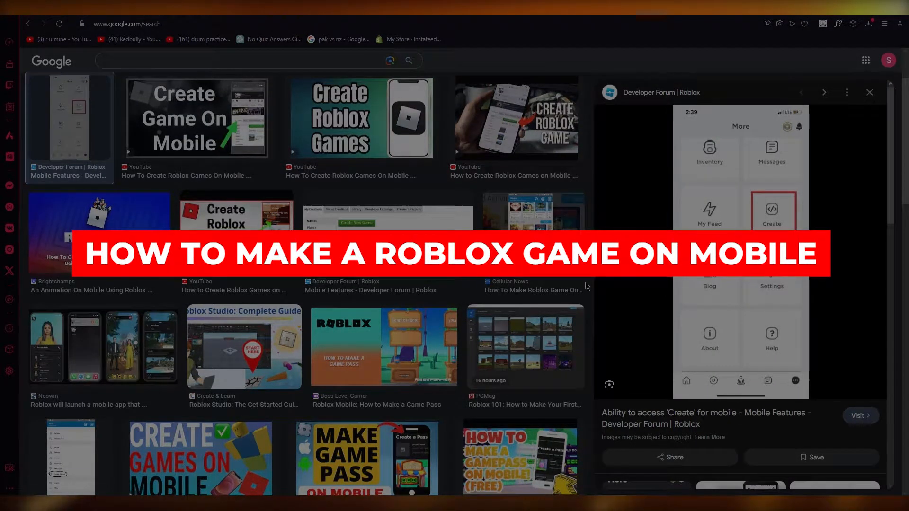
# Preview the 'chat goes MOBILE' image, then the 'Create Roblox Game' mobile video thumbnail.
pyautogui.scroll(-3)
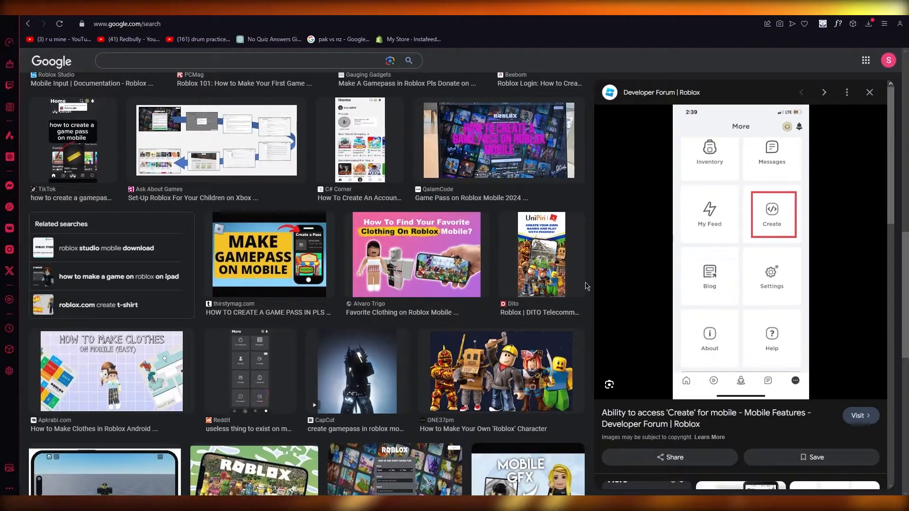
pyautogui.scroll(-3)
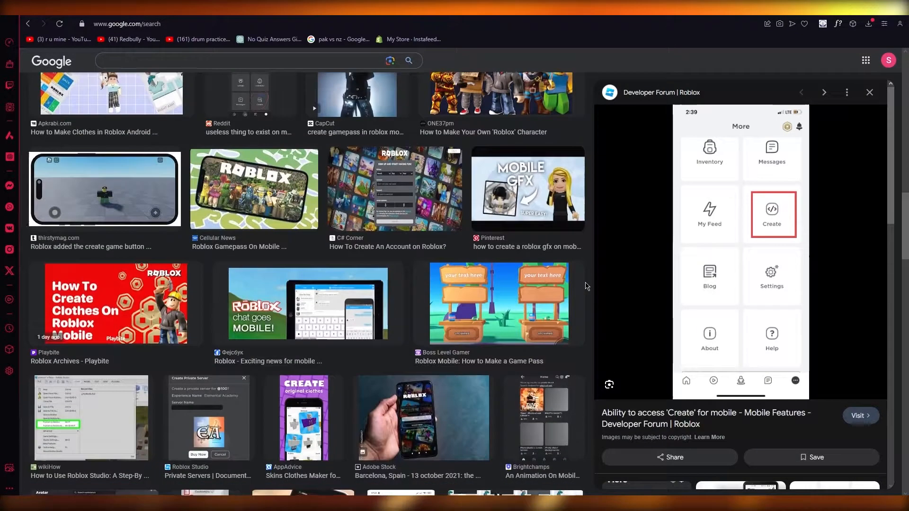
pyautogui.click(307, 303)
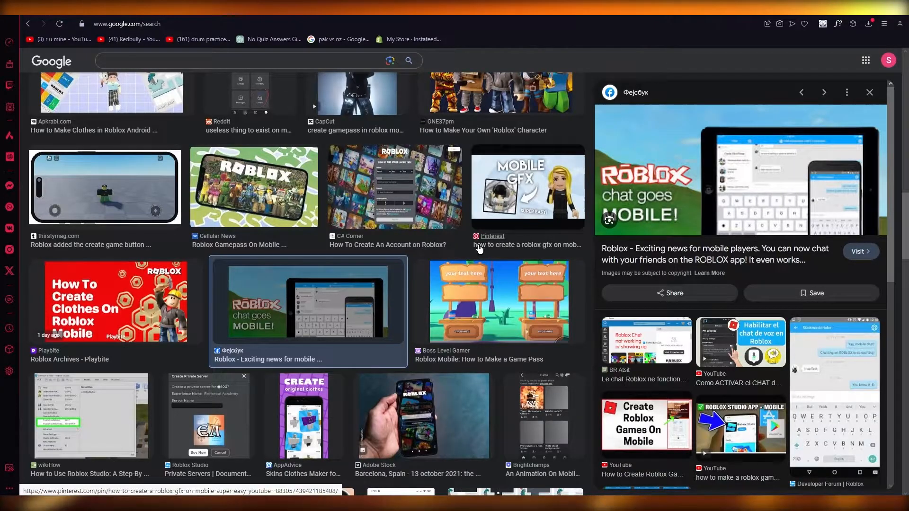
pyautogui.scroll(3)
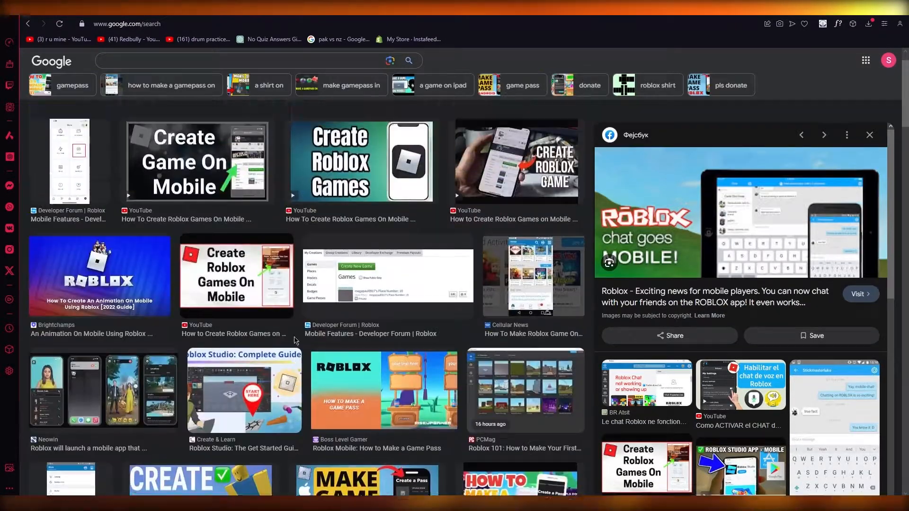
pyautogui.click(515, 161)
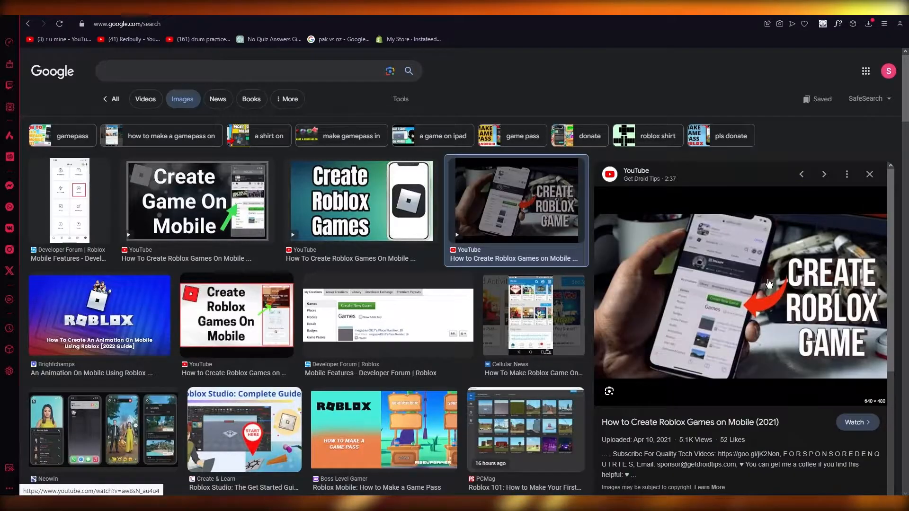
pyautogui.moveTo(728, 285)
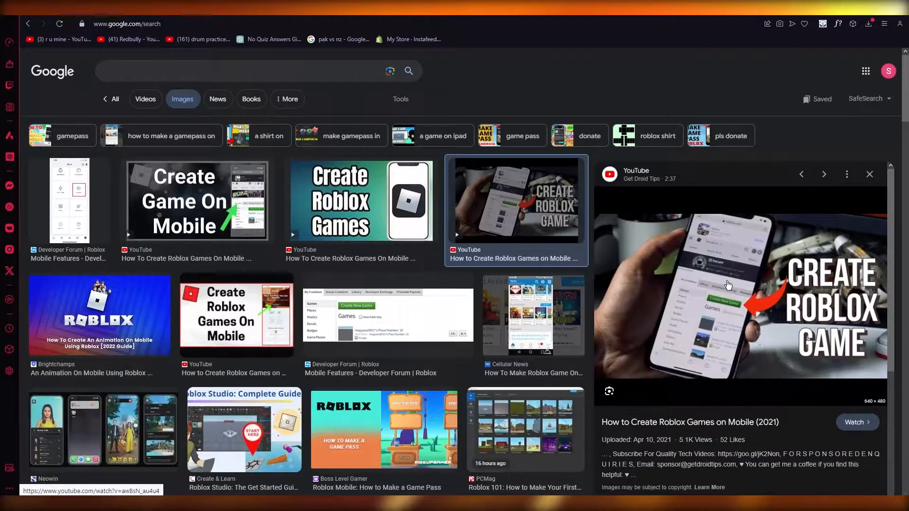
pyautogui.moveTo(607, 314)
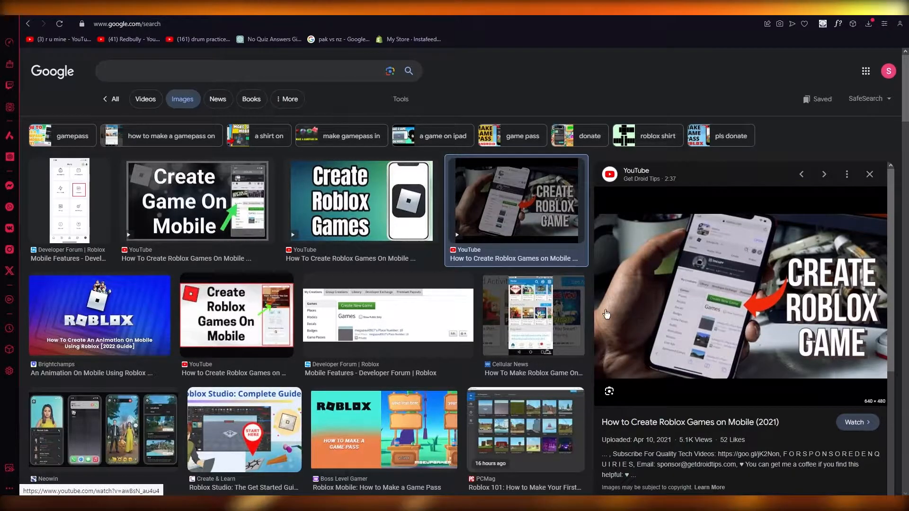
pyautogui.moveTo(733, 288)
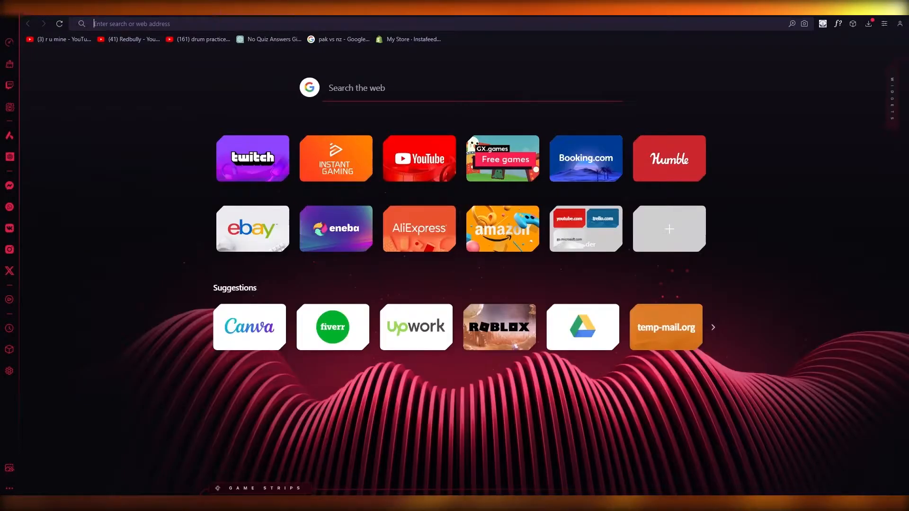
# Open roblox.com and follow the Create tab to the Creator Hub dashboard.
pyautogui.click(499, 326)
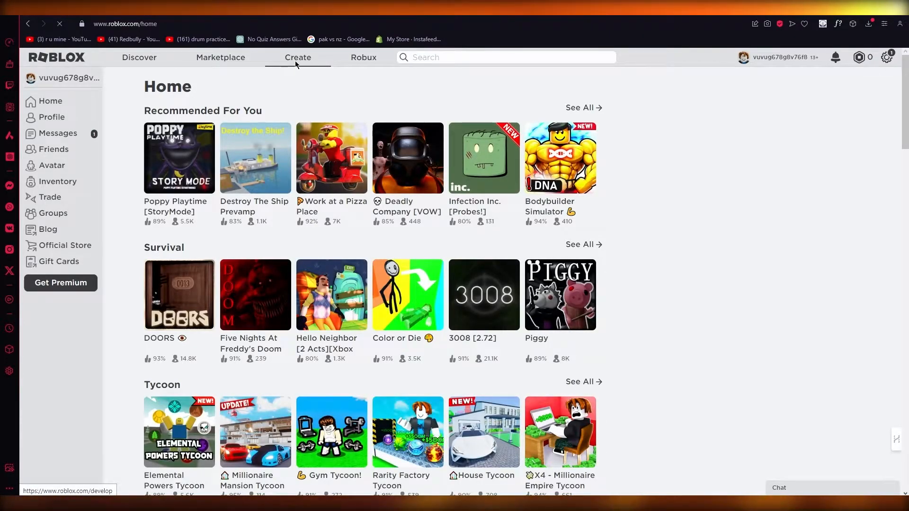
pyautogui.click(298, 57)
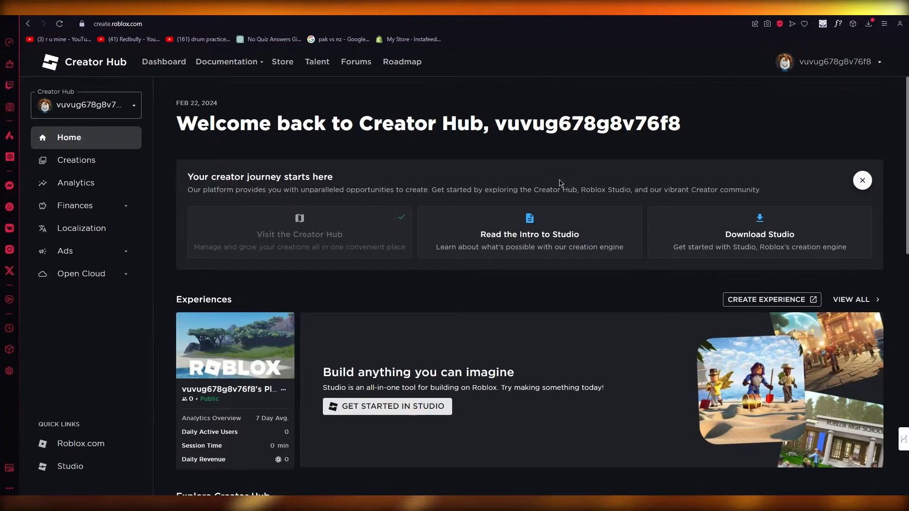
pyautogui.scroll(-3)
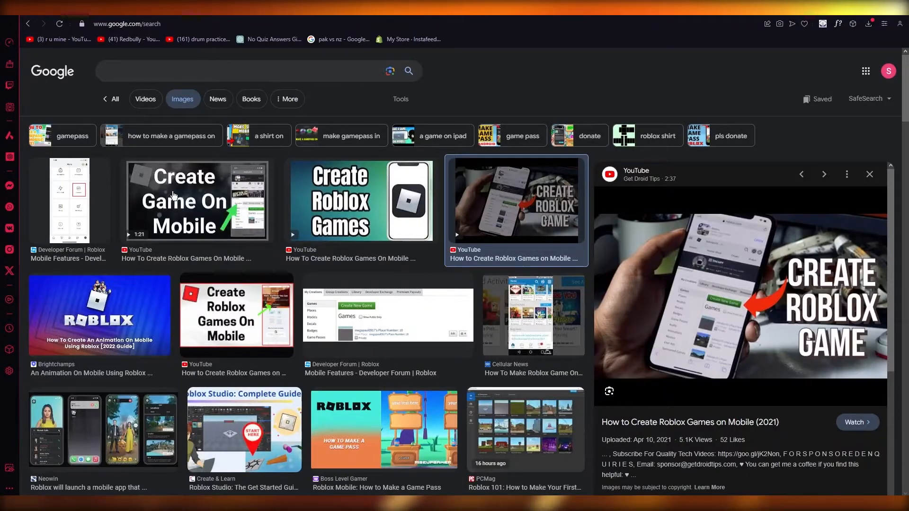
# Preview the first Developer Forum | Roblox screenshot showing the mobile More menu's Create option.
pyautogui.click(70, 200)
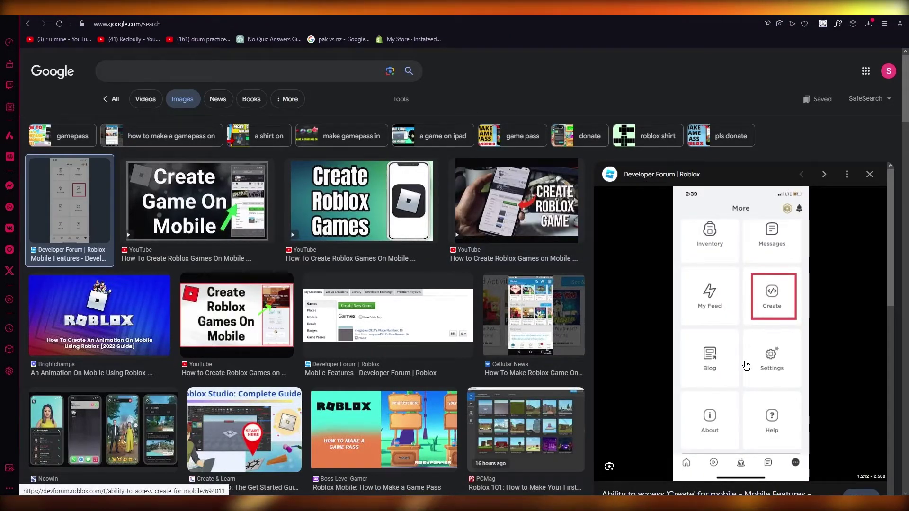
pyautogui.scroll(-3)
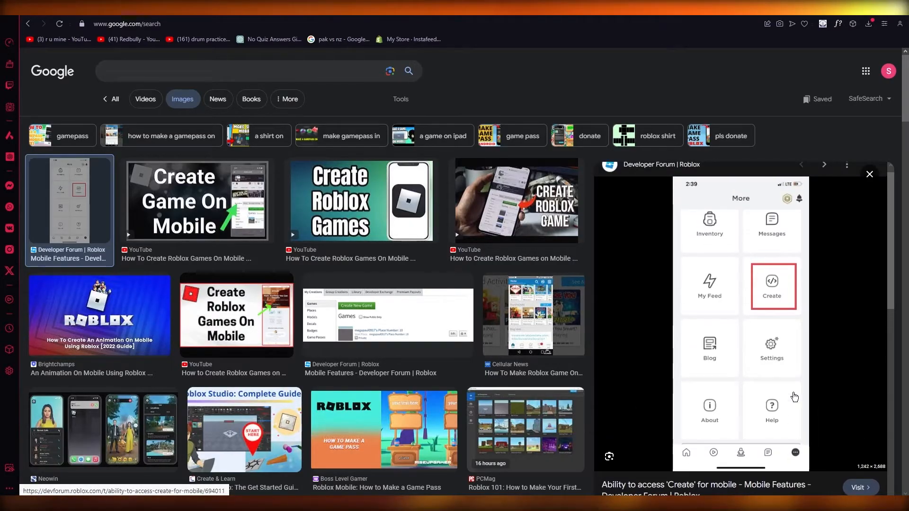
pyautogui.moveTo(782, 241)
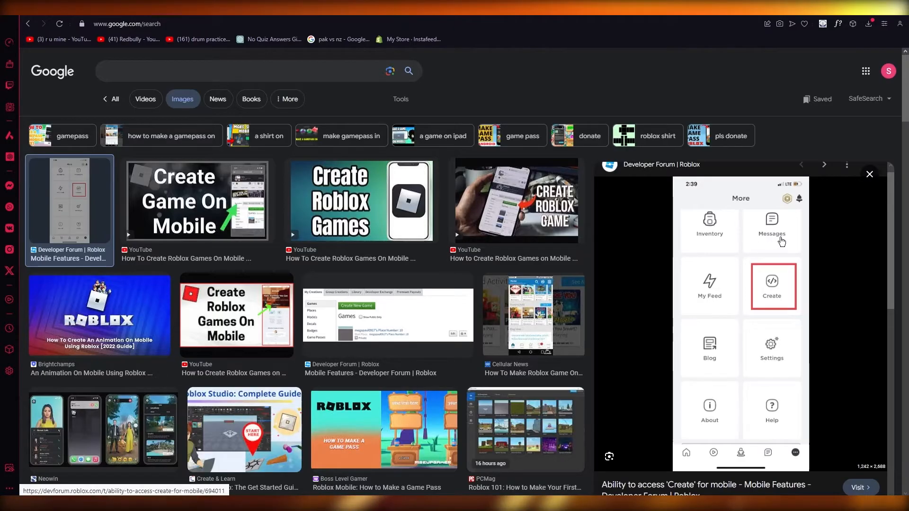
pyautogui.moveTo(776, 291)
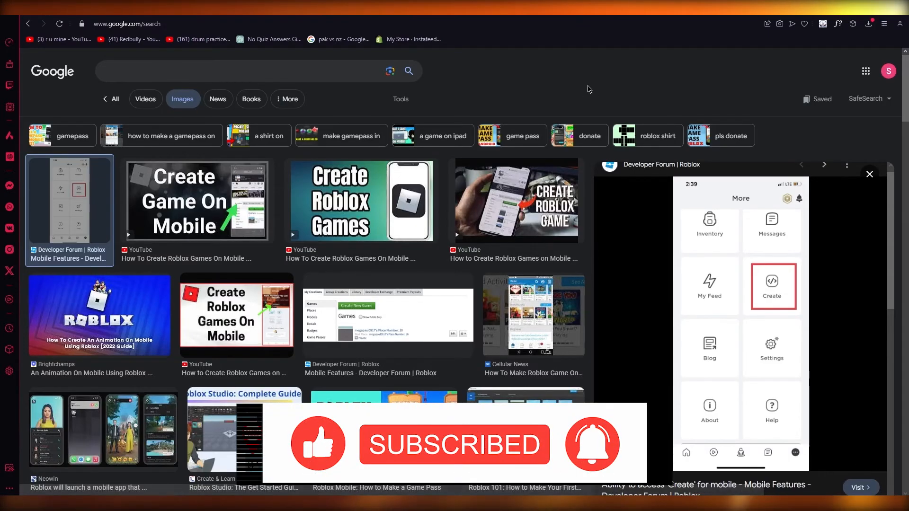
pyautogui.moveTo(608, 105)
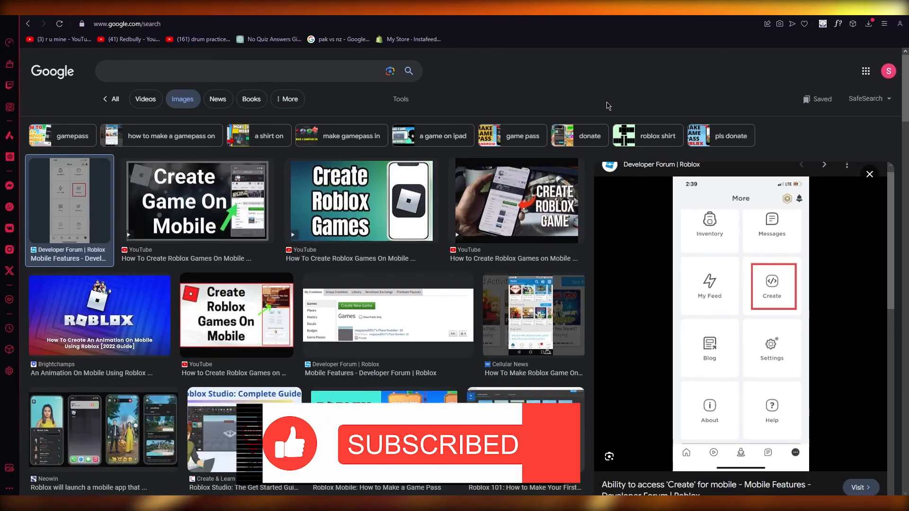